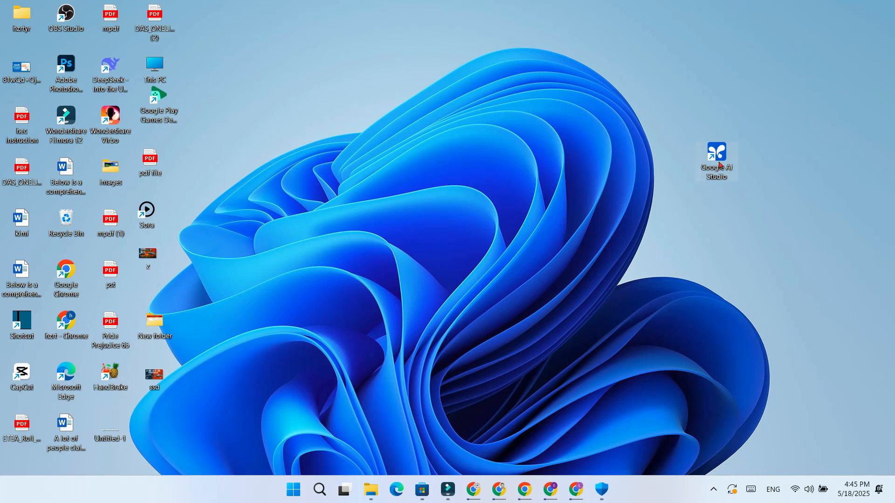
- Search Google for 'google ai studio' from a new Chrome tab
double_click(716, 157)
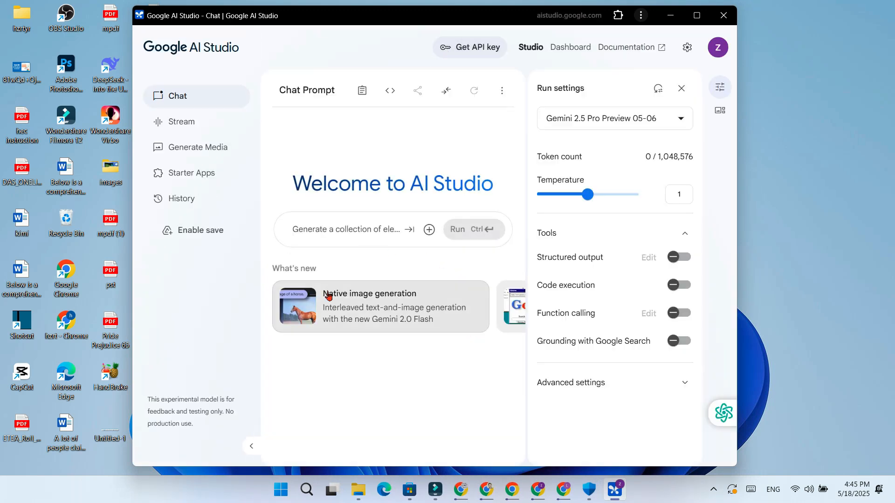
mouse_move(577, 286)
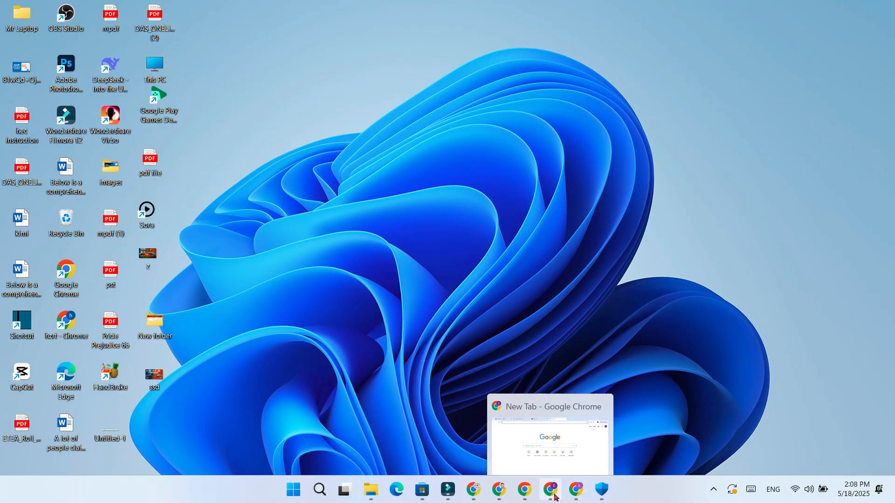
left_click(549, 489)
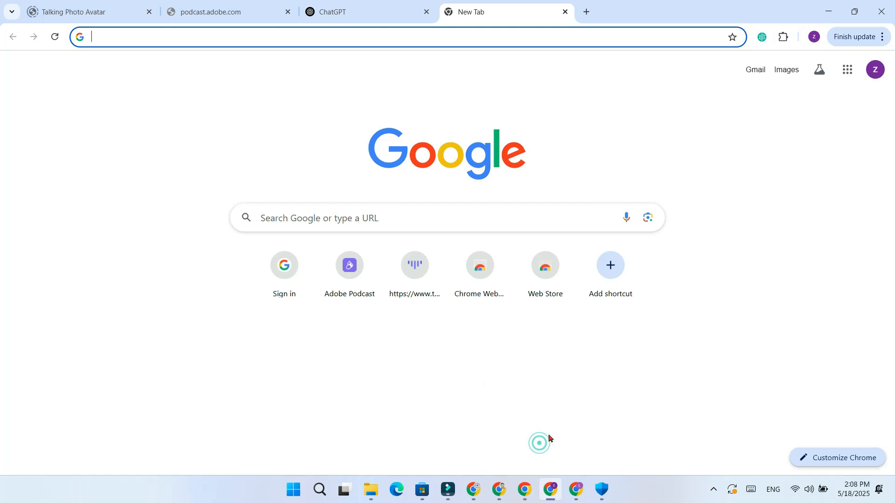
type("G")
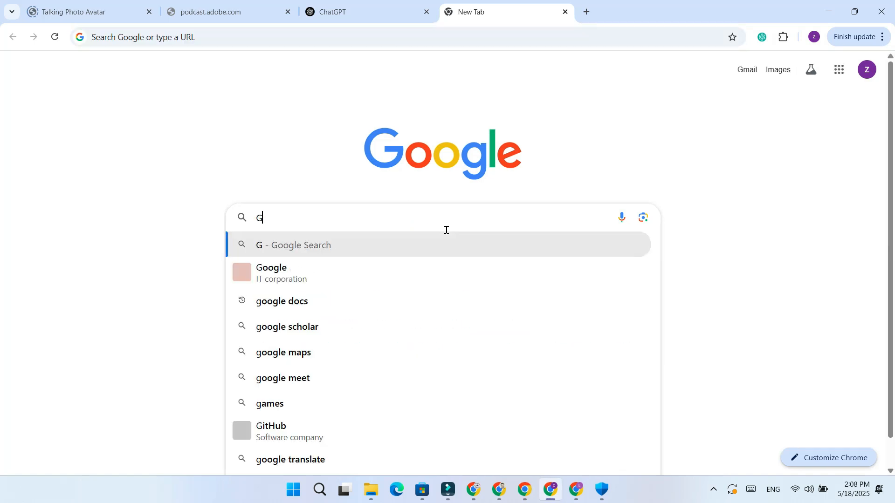
type("oogle ai studio")
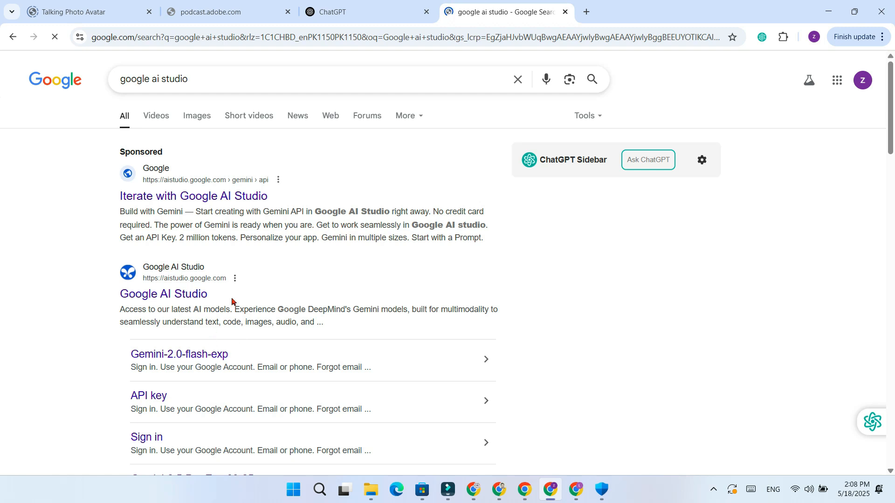
- Open the Google AI Studio site and install it as a standalone desktop app
left_click(162, 295)
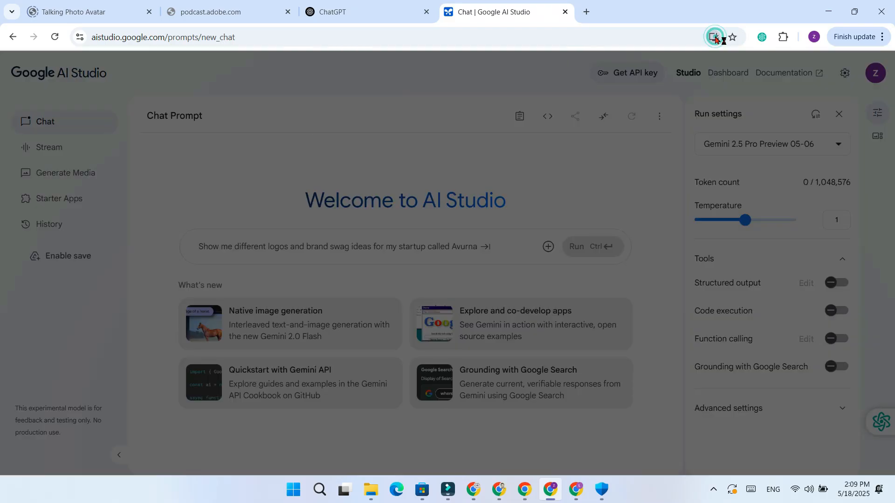
left_click(714, 37)
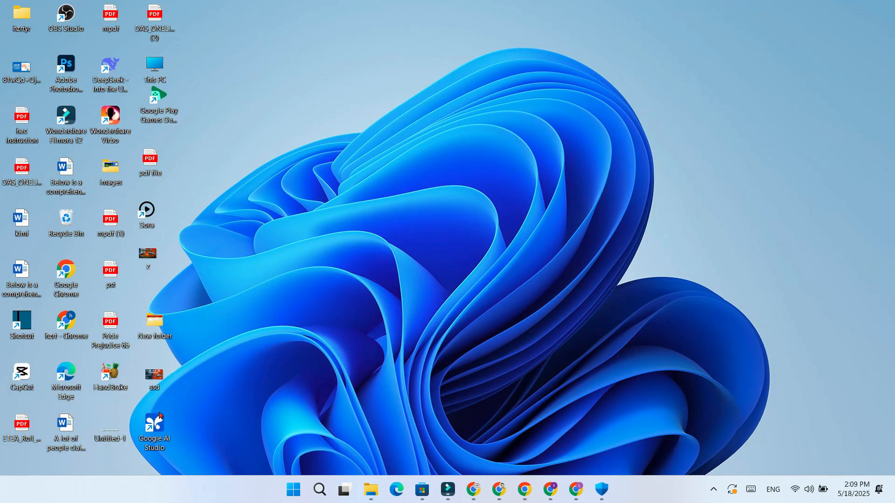
- Move the Google AI Studio shortcut to the desktop's right side and launch it in its own window
left_click_drag(154, 427, 716, 154)
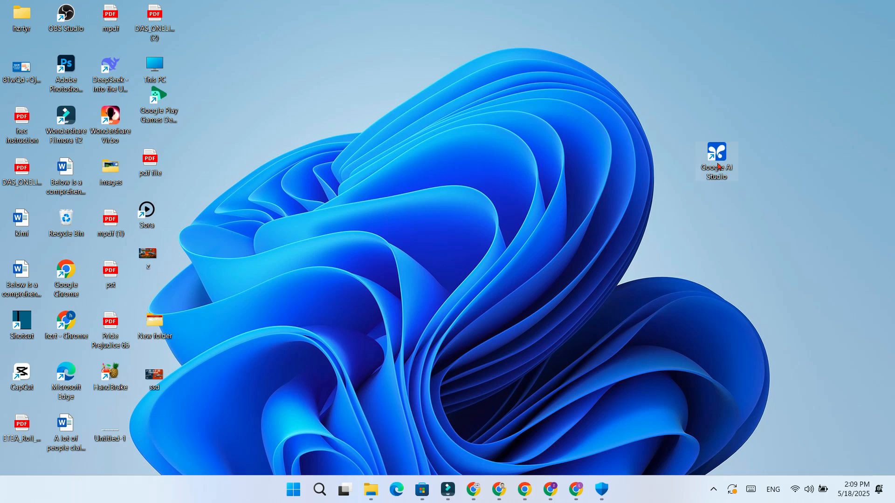
double_click(716, 153)
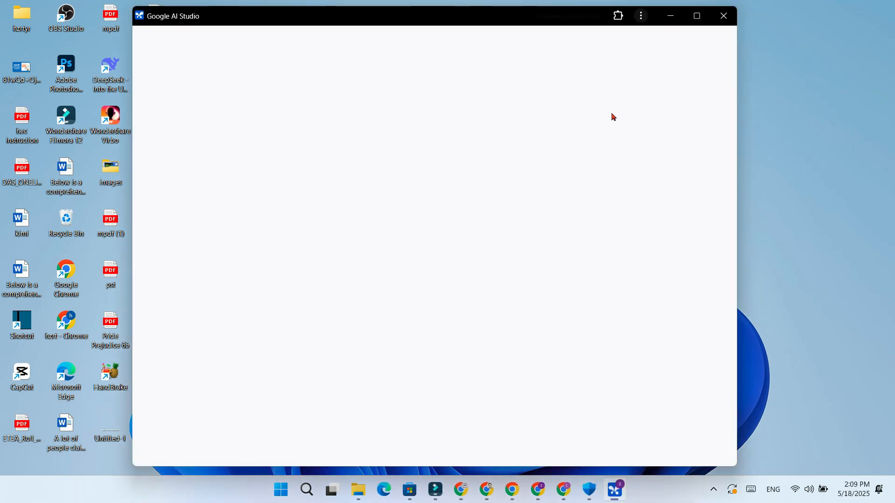